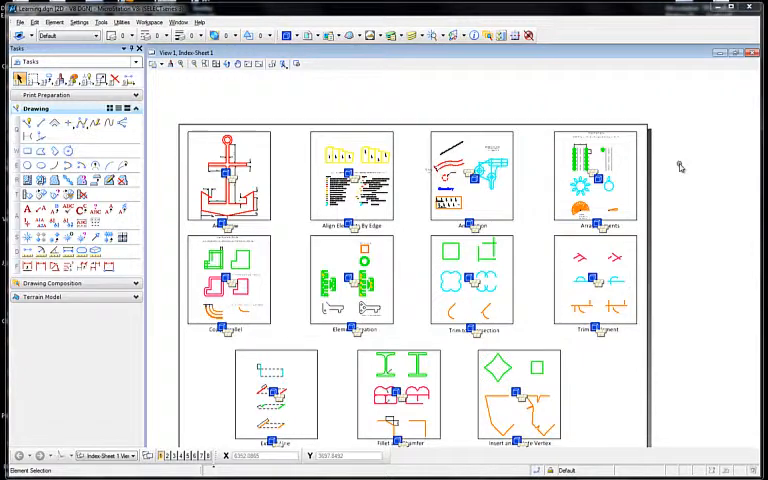
Step: Show the Links tab of Project Explorer with the Sheets folder expanded
left_click(33, 22)
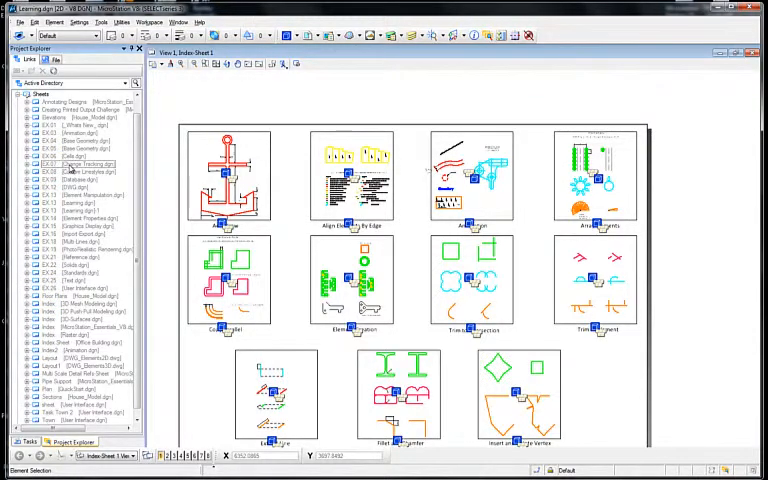
Step: Add the EX 07 Change Tracking sheet link to Print Organizer as a print definition
left_click(84, 165)
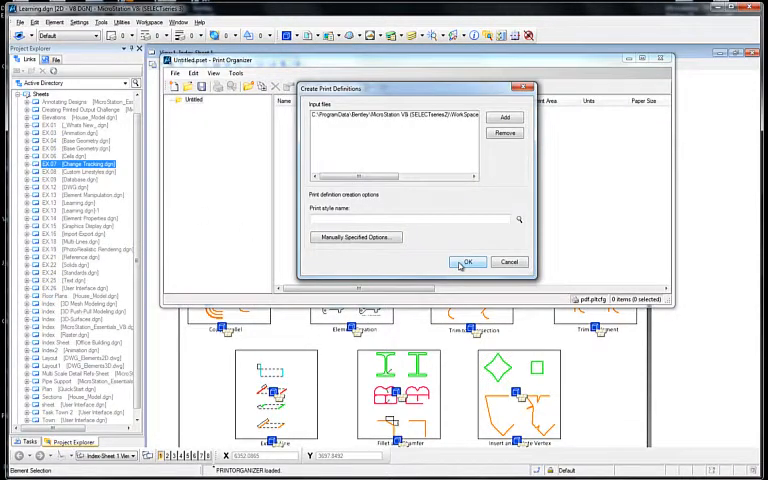
left_click(472, 262)
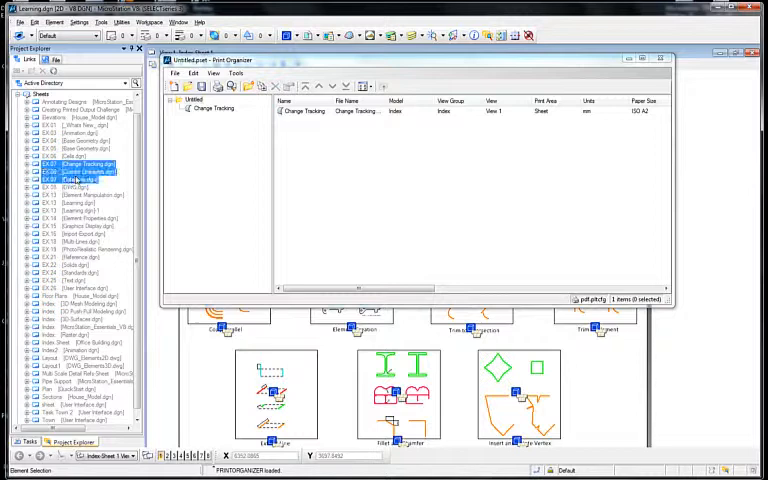
Step: Add sheets EX 07–EX 09 to a new print set without saving Untitled.pset
right_click(85, 180)
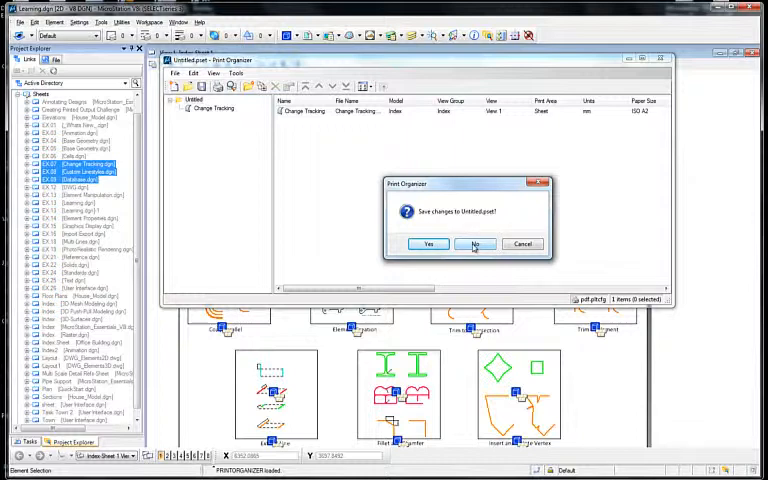
left_click(474, 244)
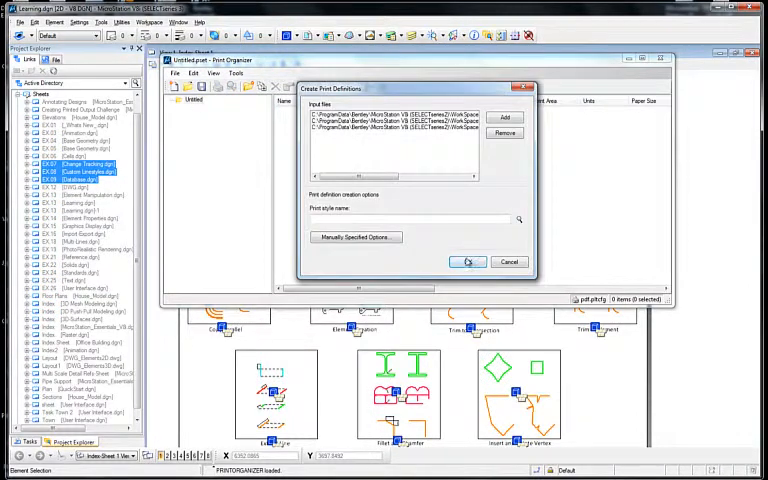
left_click(468, 262)
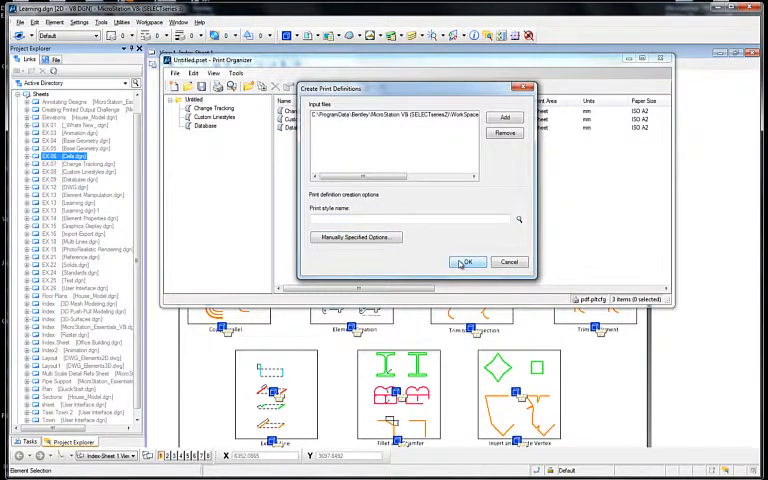
Step: Add EX 06 Cells, then EX 06–EX 08 together, as print definitions
left_click(468, 261)
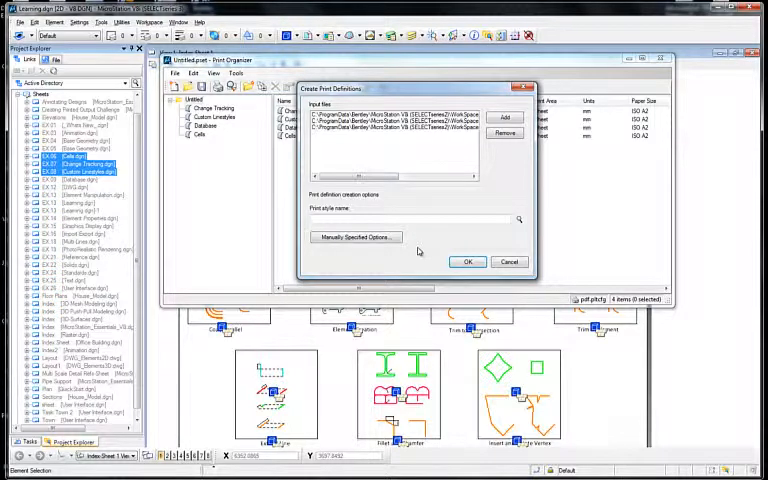
left_click(465, 261)
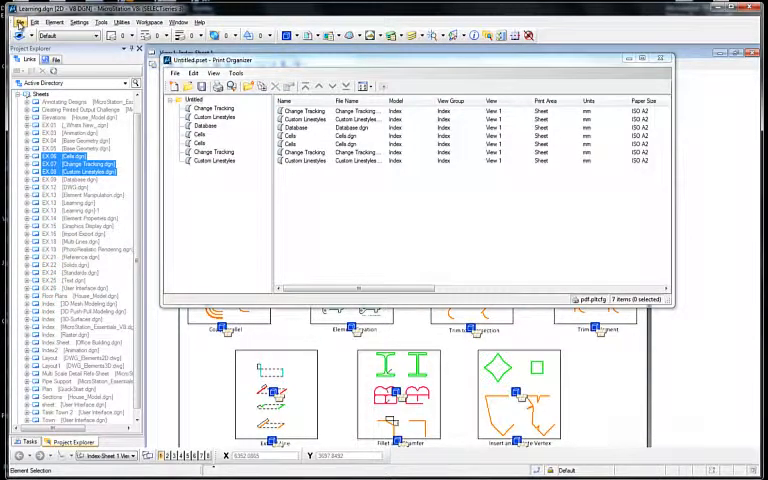
Step: Add the Work with Existing Elements model to Print Organizer from File > Models
left_click(13, 20)
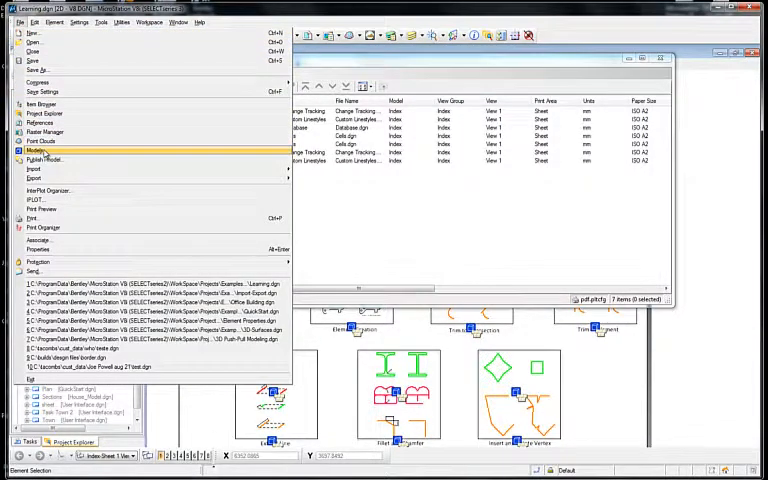
left_click(35, 151)
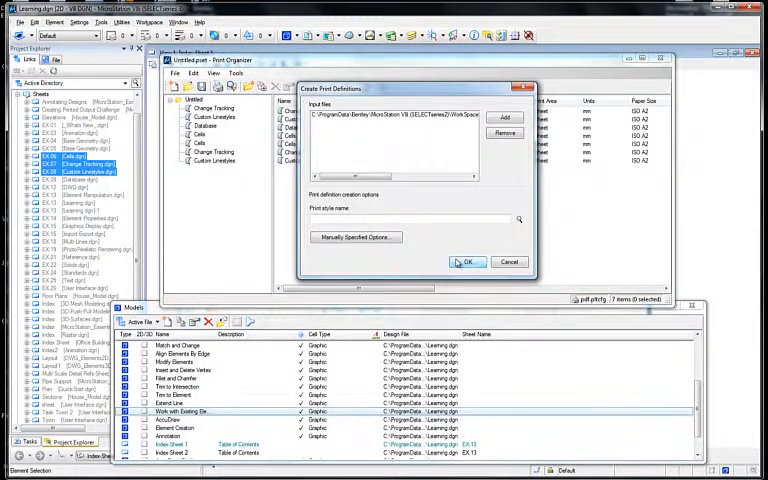
left_click(467, 261)
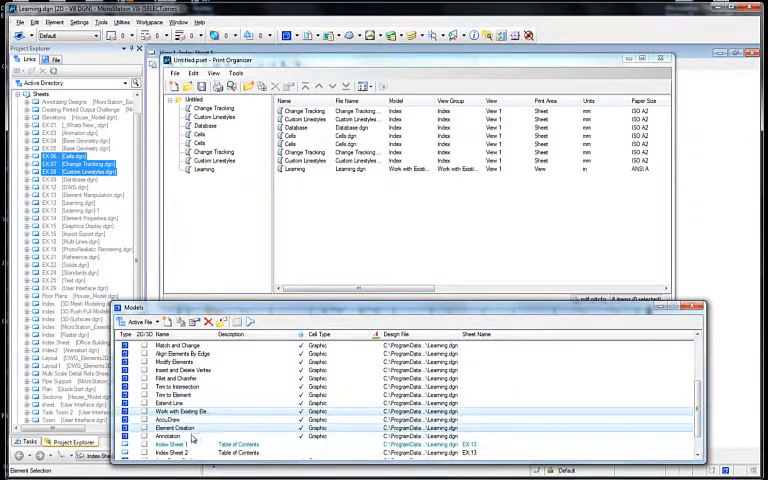
left_click(172, 439)
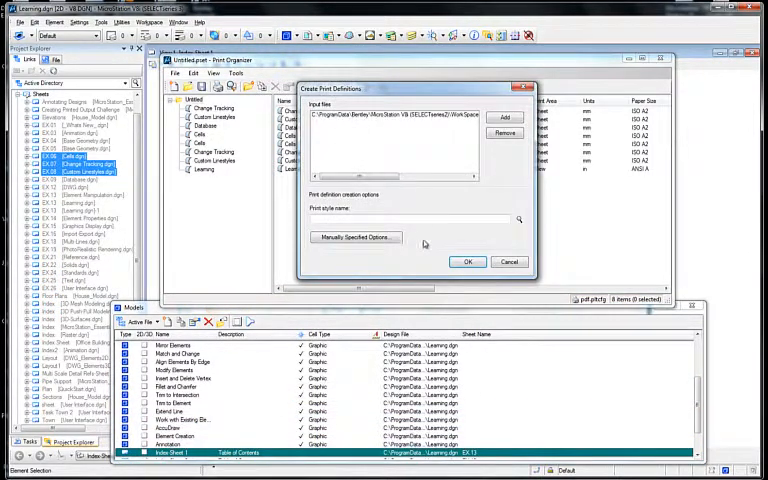
Step: Confirm a print definition for the Learning design's Index Sheet 1 model
left_click(467, 261)
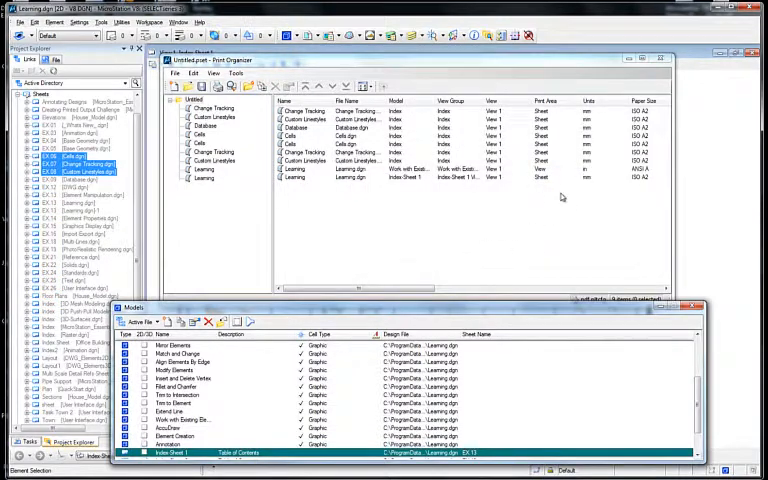